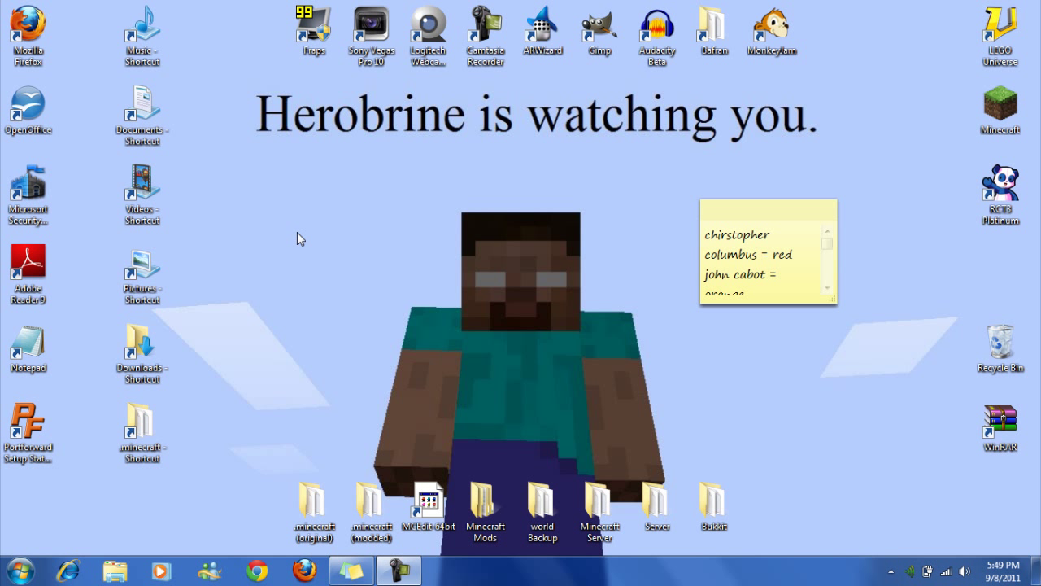
mouse_move(311, 234)
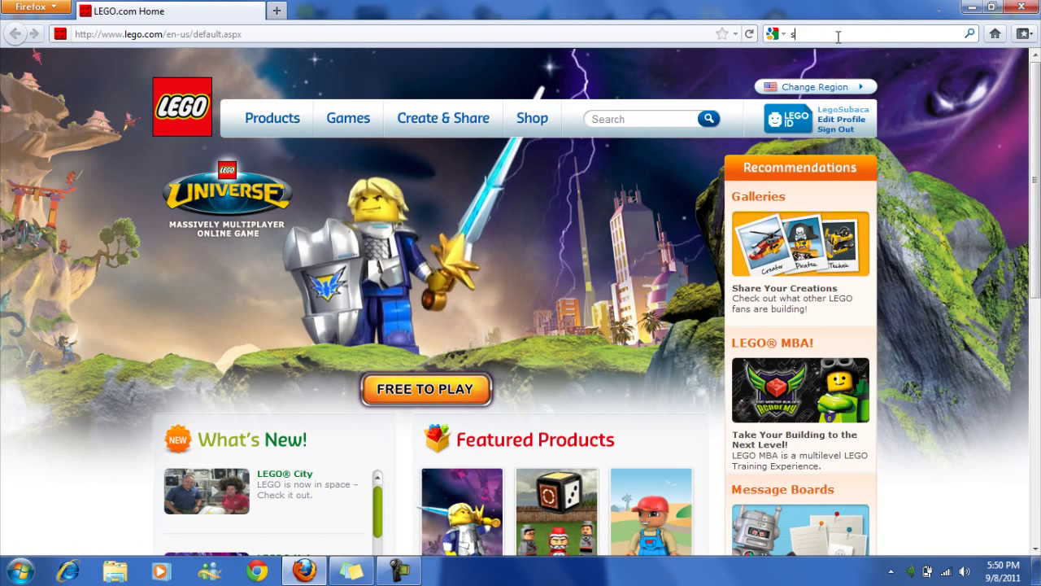
- Search 'singleplayer commands' and open the forum thread's Current Downloads section
text(ingleplayer commands)
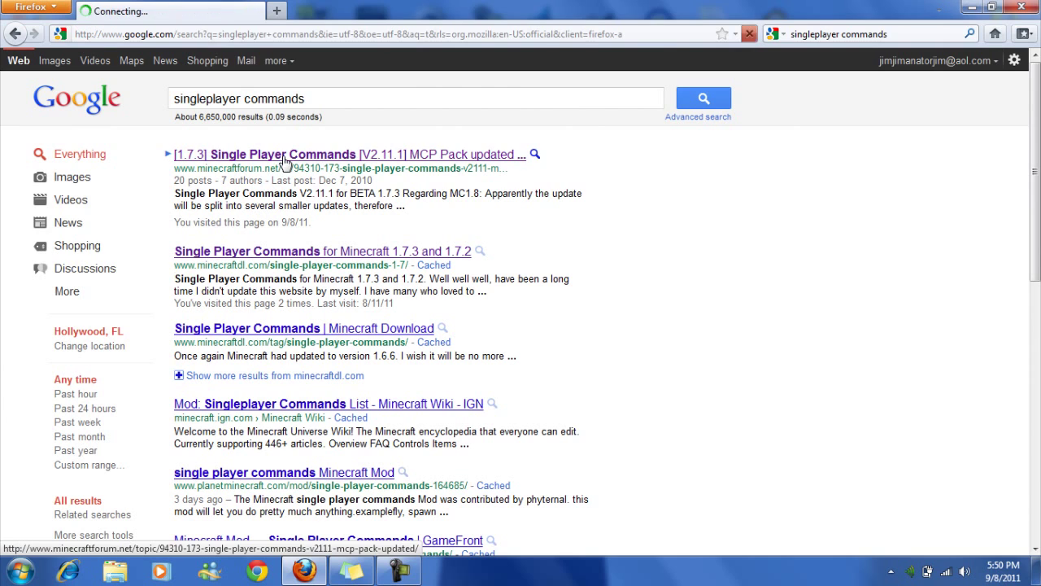
click(281, 155)
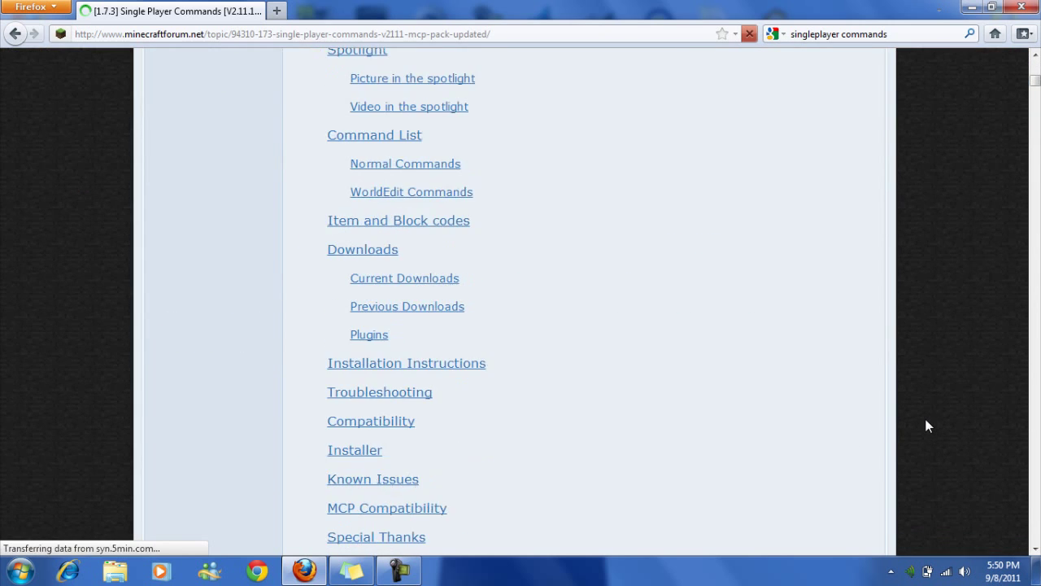
mouse_move(340, 348)
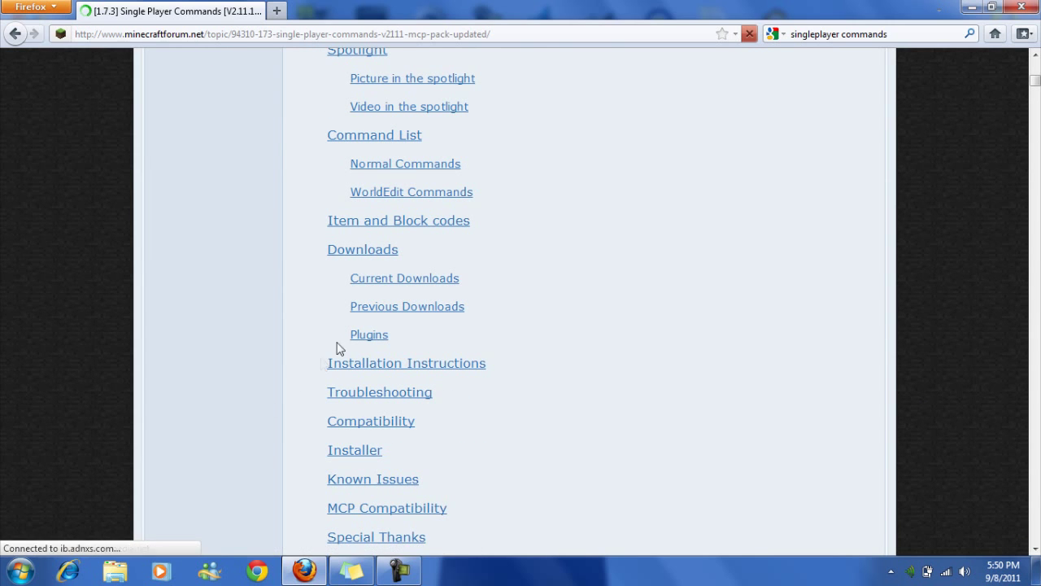
click(362, 249)
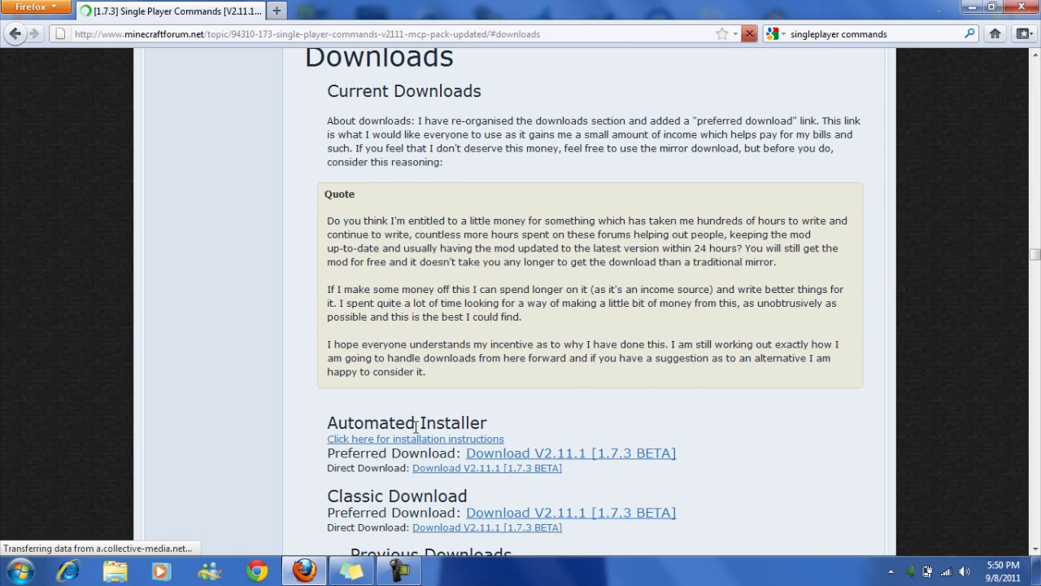
- Start the classic V2.11.1 direct download and choose Save File
scroll(down, 3)
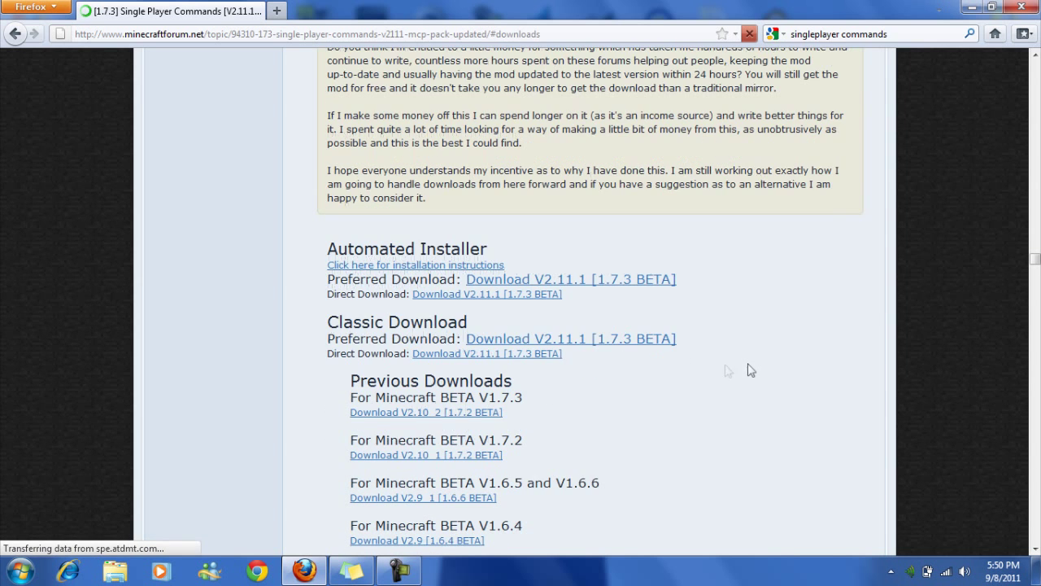
scroll(down, 3)
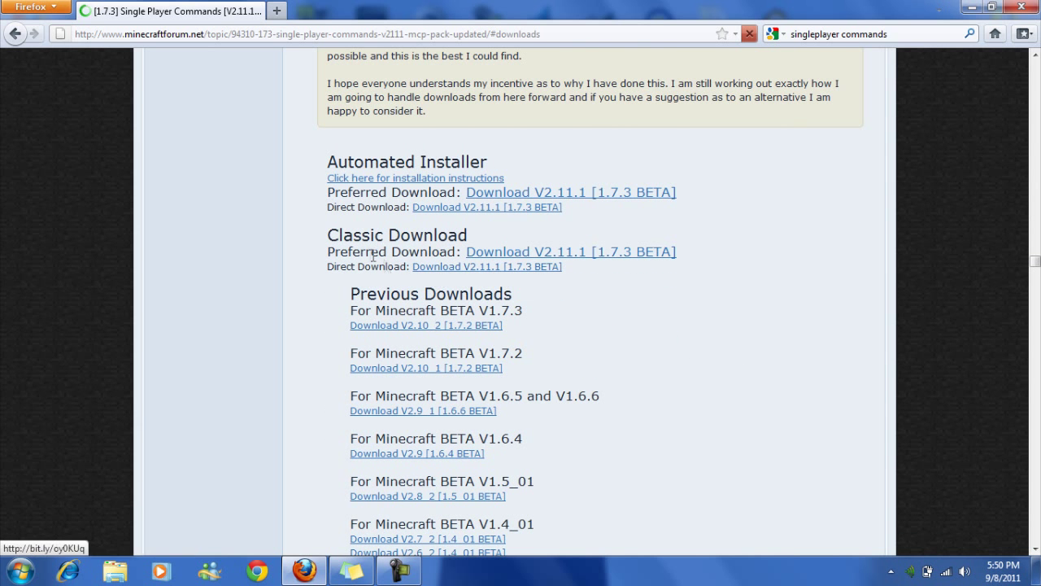
scroll(down, 3)
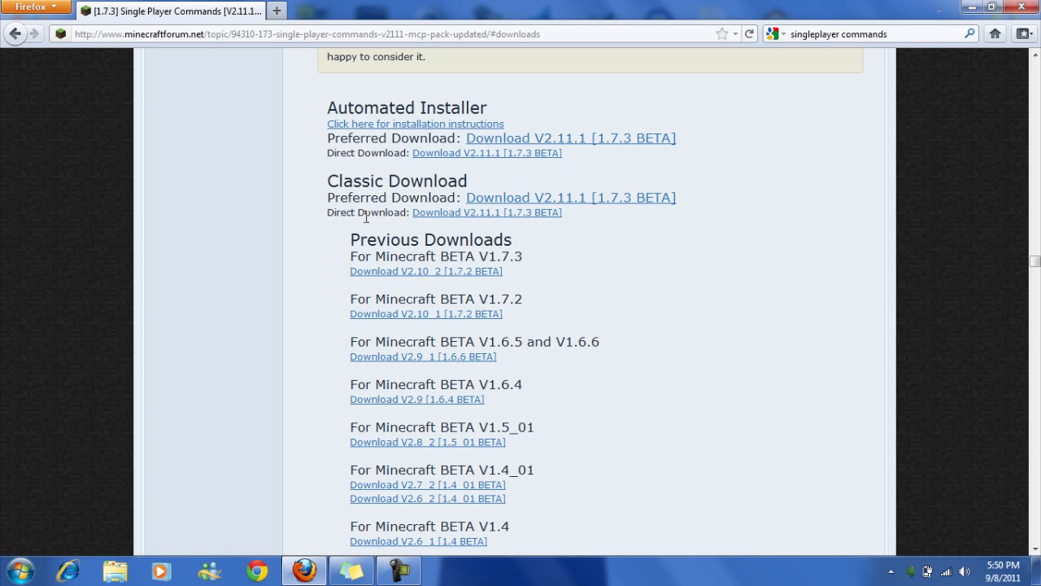
click(486, 212)
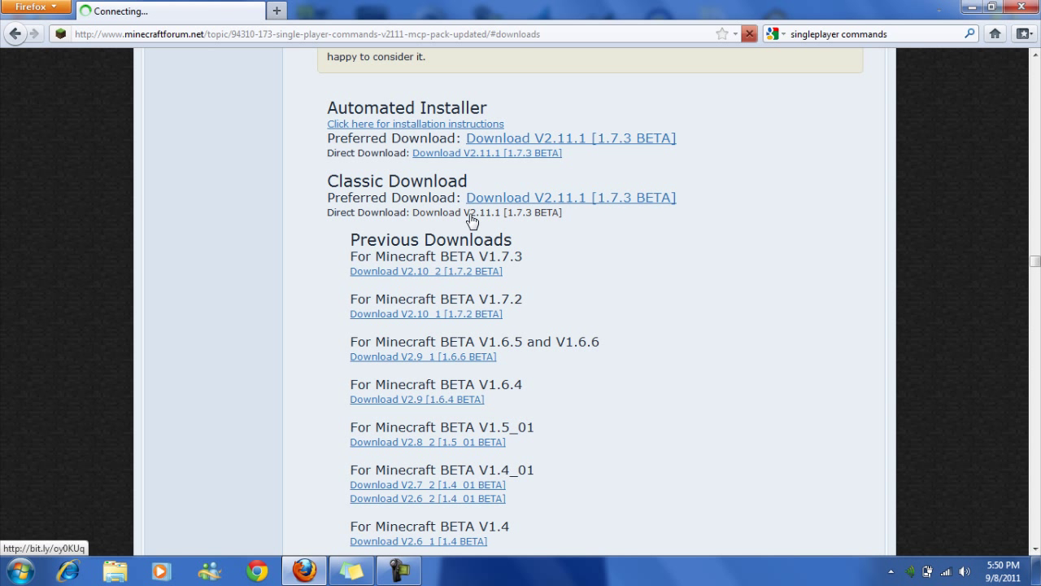
click(472, 221)
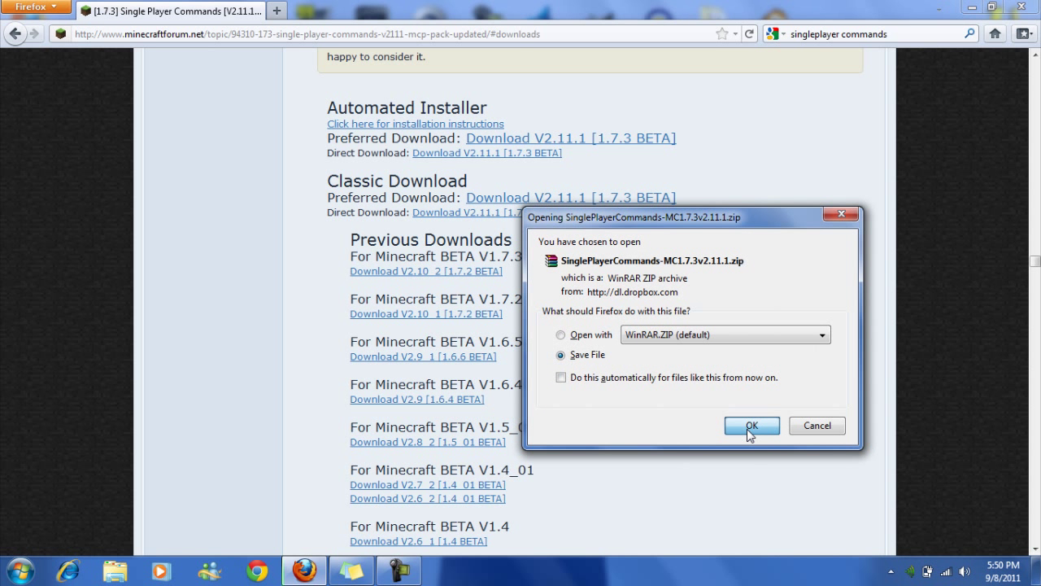
- Save the SinglePlayerCommands v2.11.1 zip, open it in WinRAR, and close Firefox
click(751, 426)
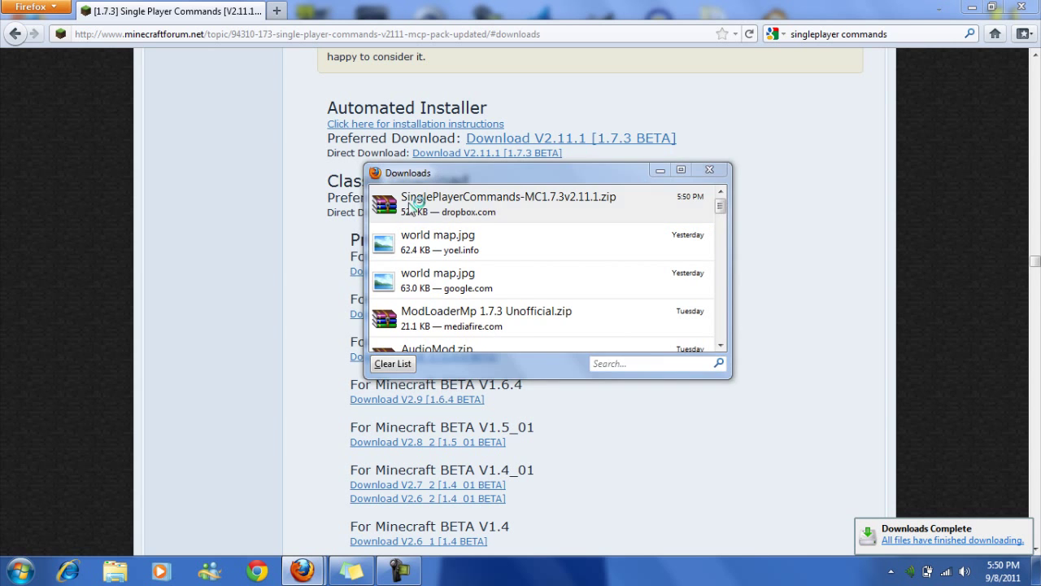
double_click(424, 202)
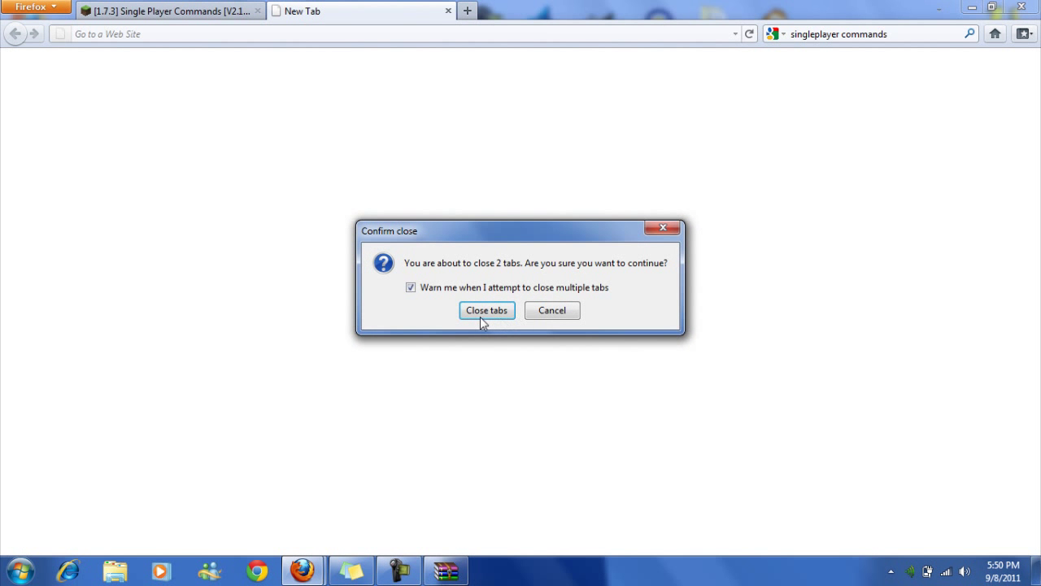
click(487, 310)
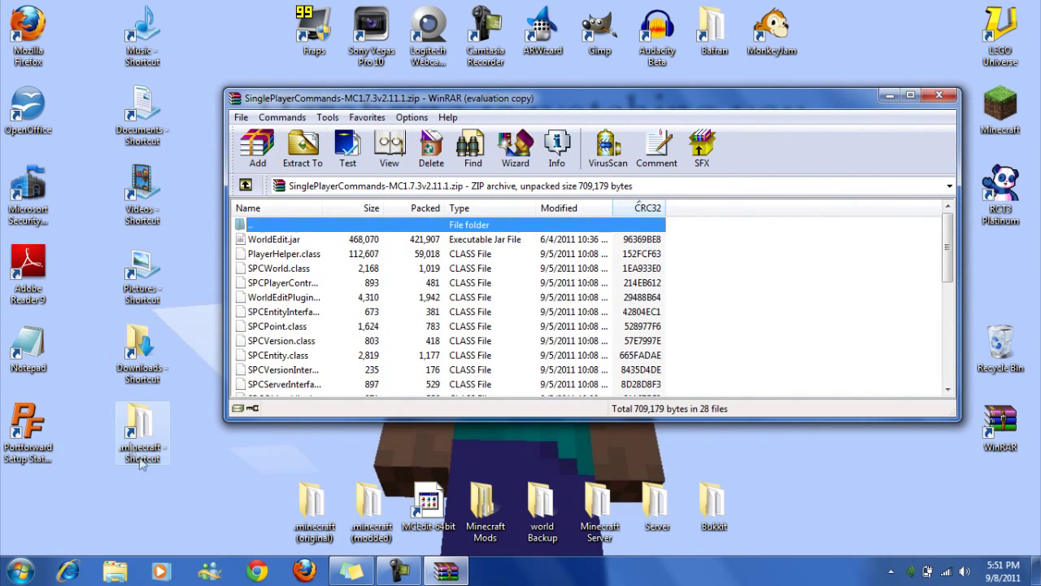
- Browse via %appdata to Roaming\.minecraft\bin and right-click minecraft.jar
click(16, 568)
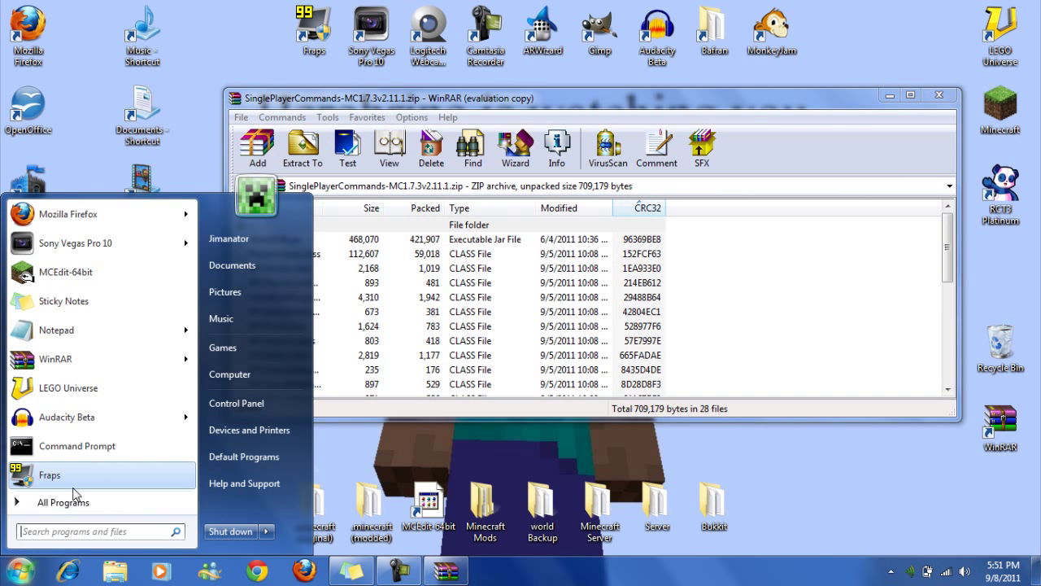
text(%appdata%)
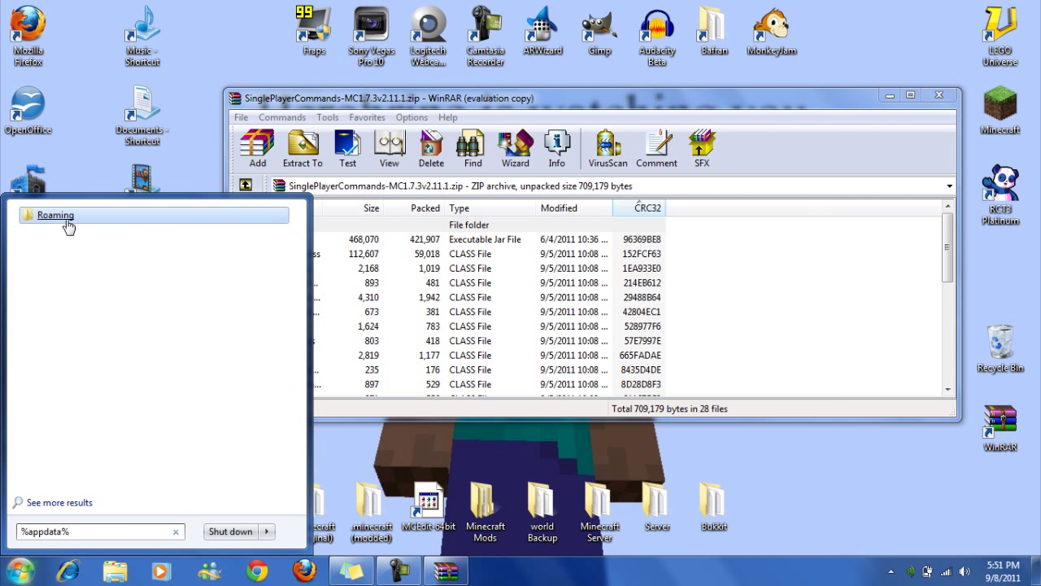
click(56, 215)
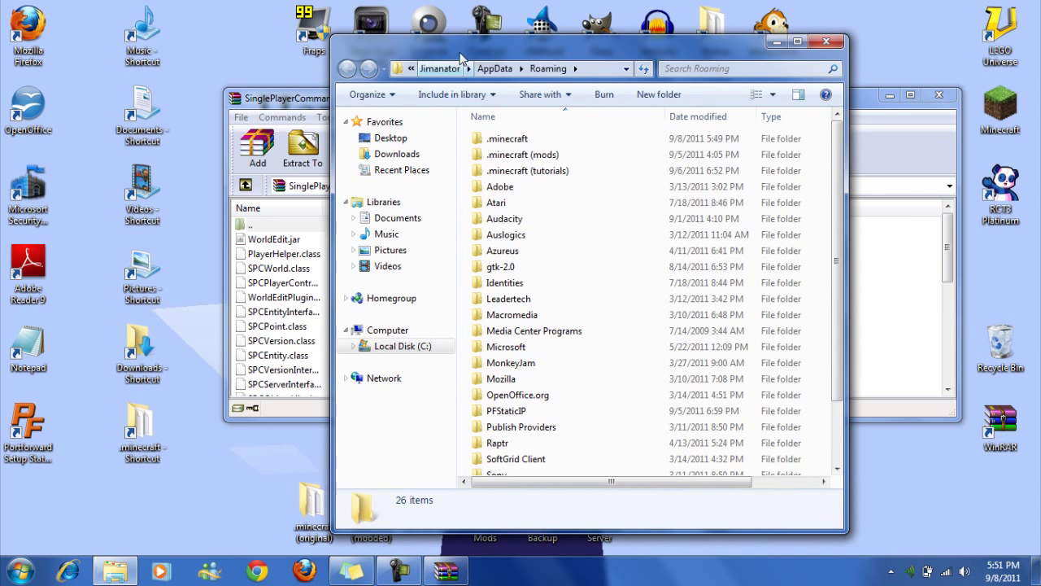
double_click(507, 139)
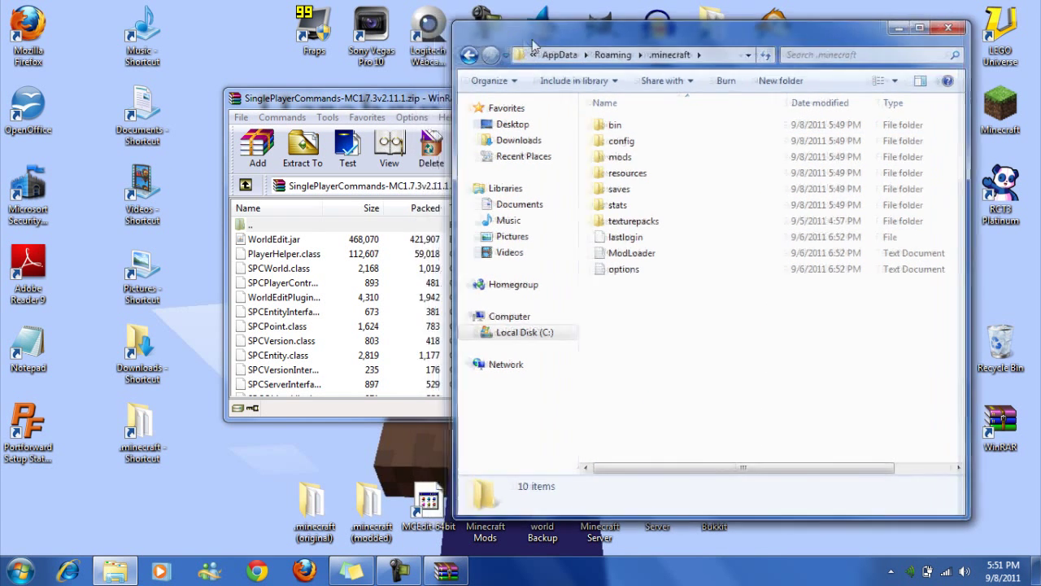
double_click(615, 124)
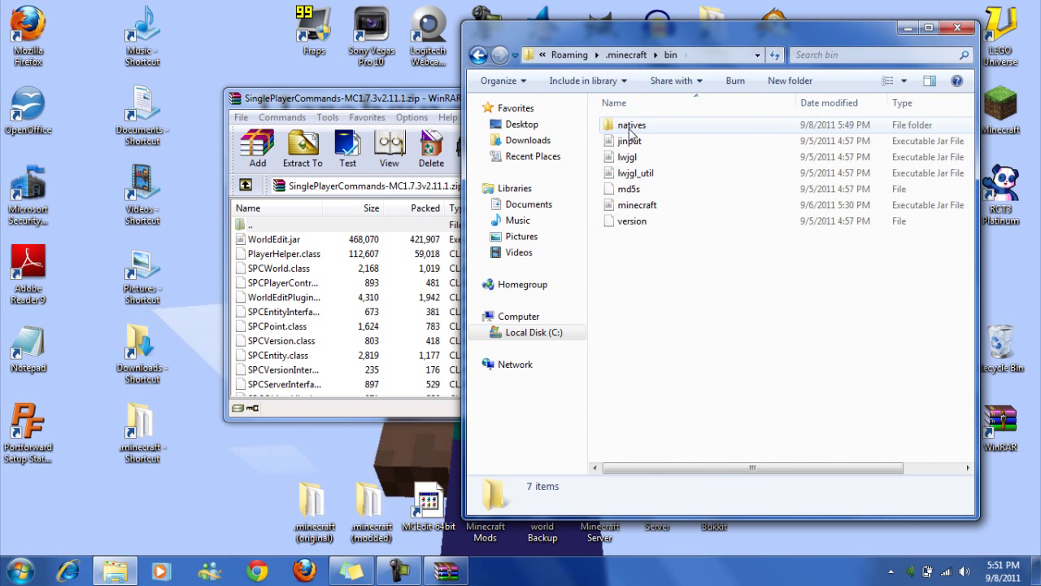
click(639, 205)
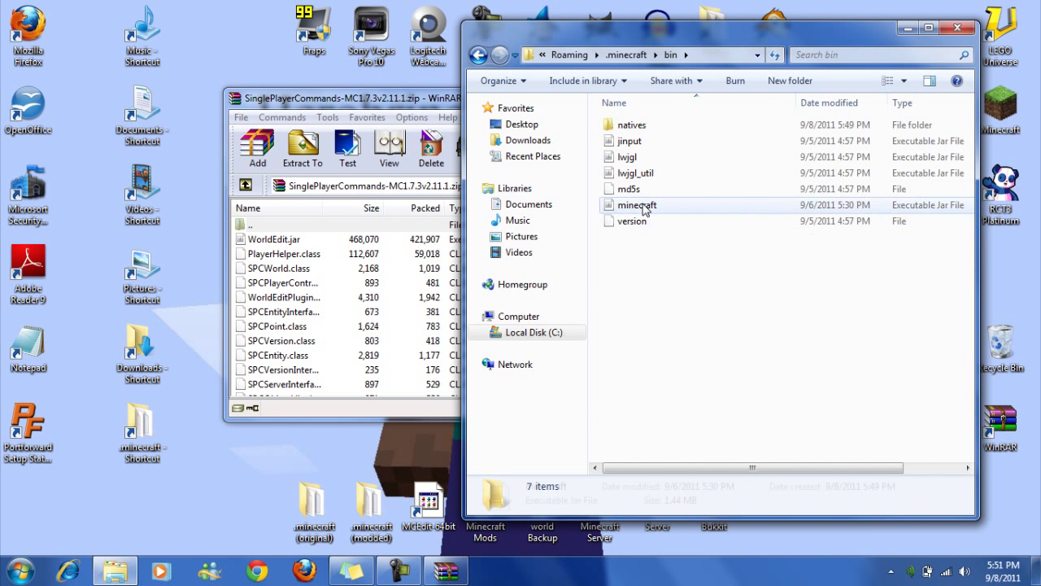
right_click(637, 204)
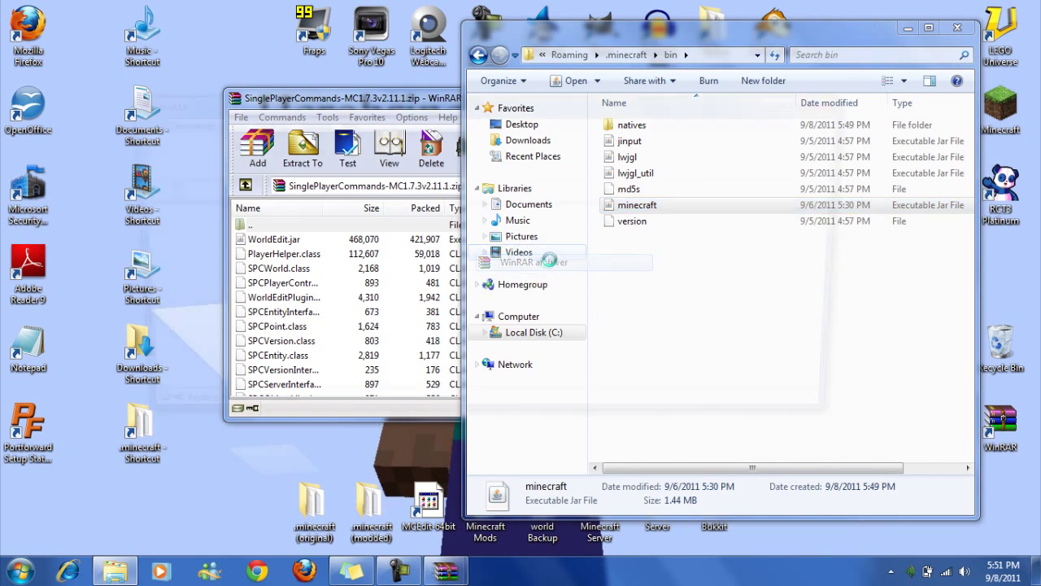
- Open minecraft.jar in WinRAR, showing its 16 folders and 691 files
double_click(637, 204)
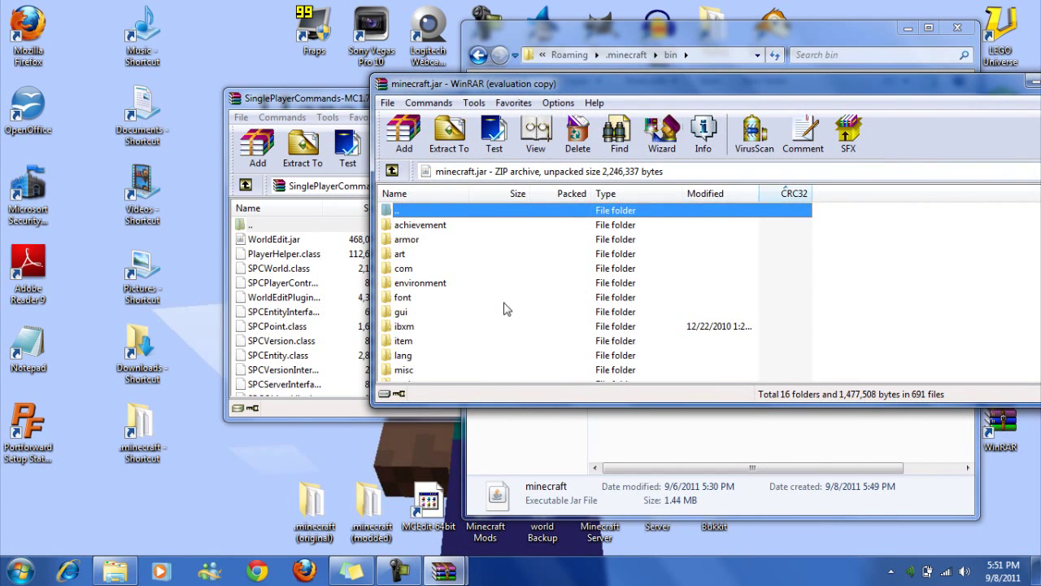
mouse_move(454, 279)
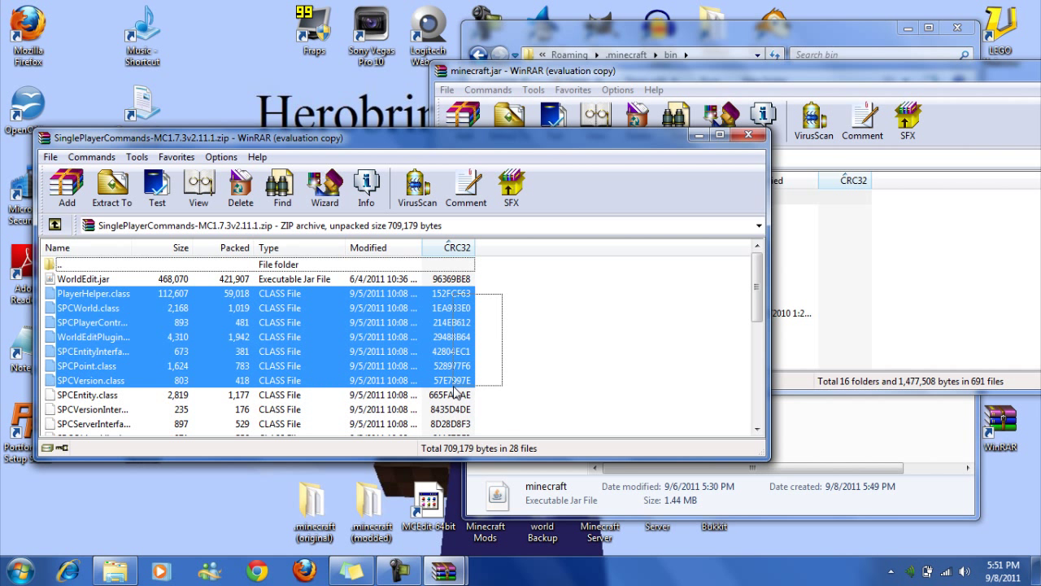
- Add the mod's 26 class files into minecraft.jar, growing it to 1.54 MB
scroll(down, 3)
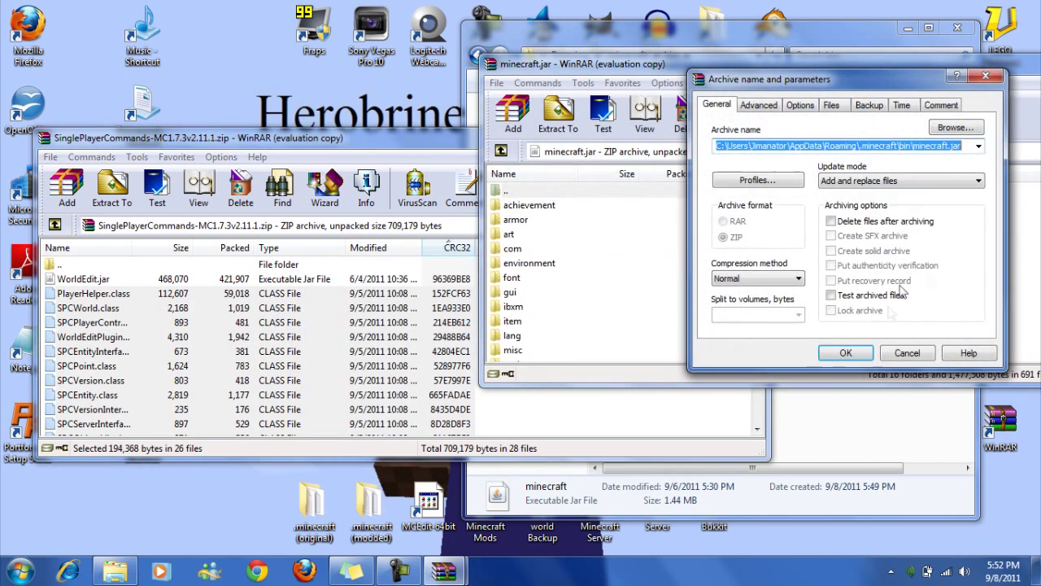
click(845, 352)
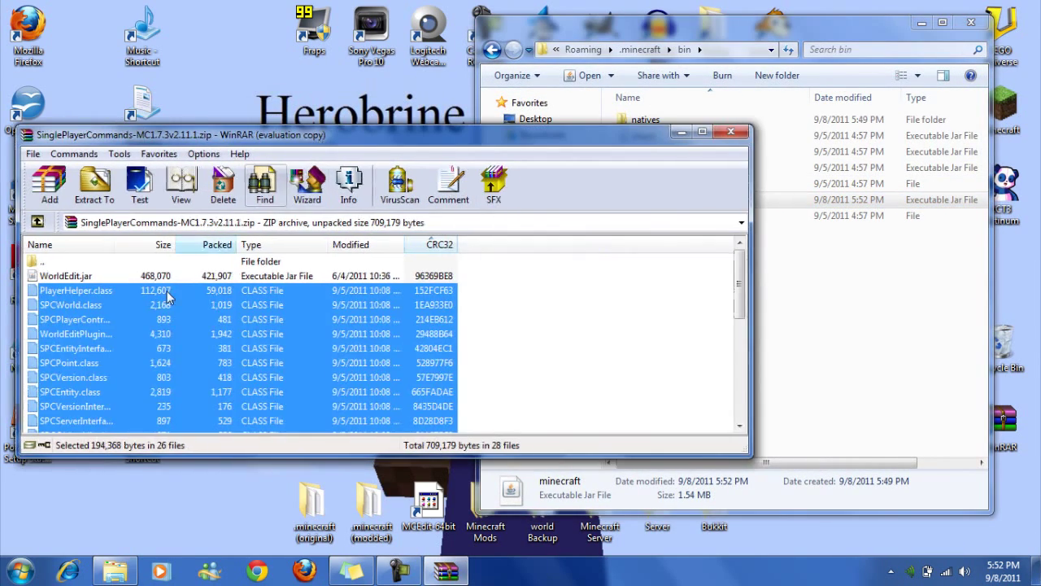
click(65, 275)
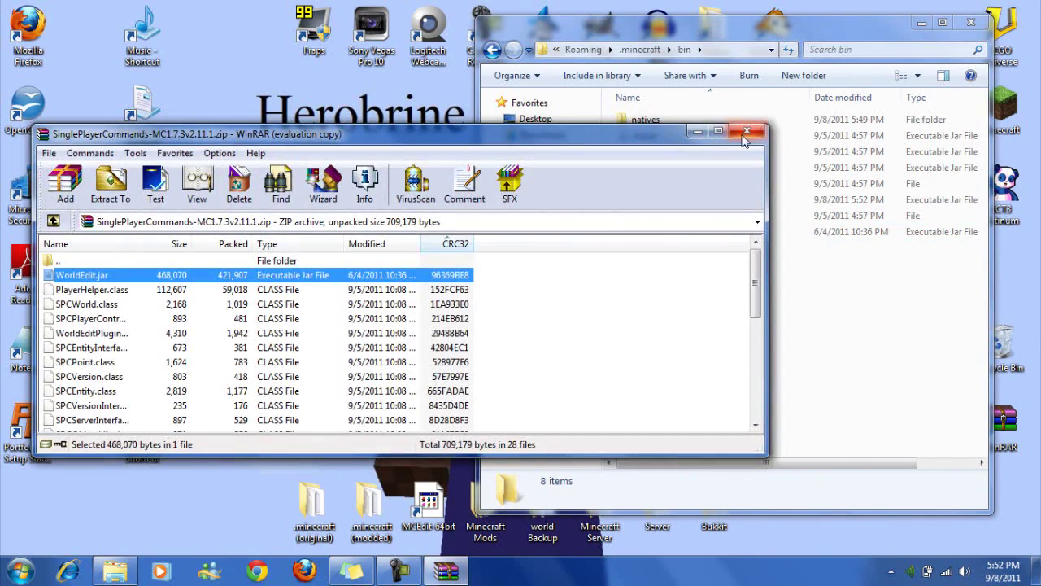
- Close the WinRAR mod archive and the bin Explorer window
click(746, 131)
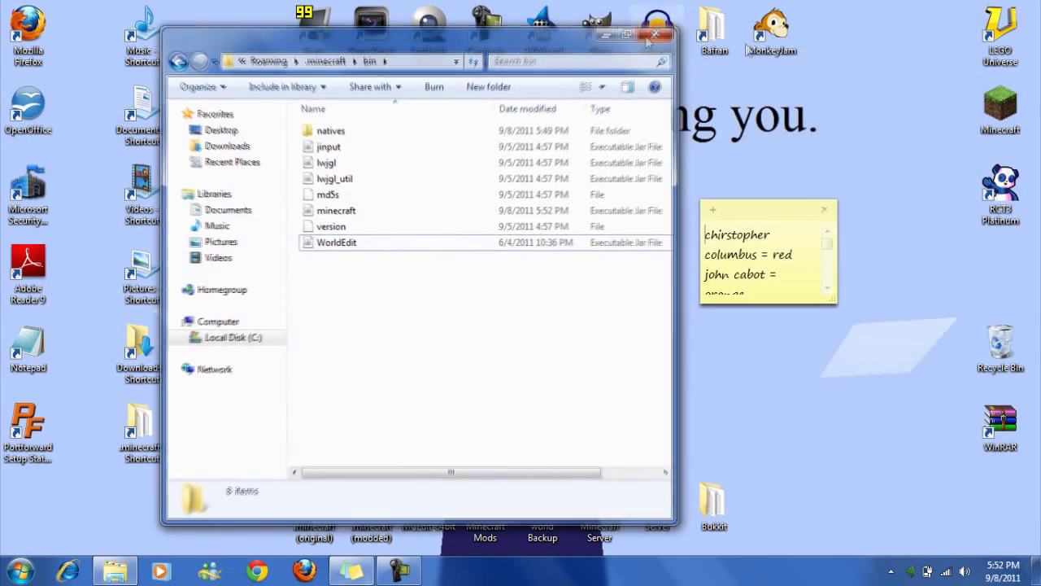
click(657, 35)
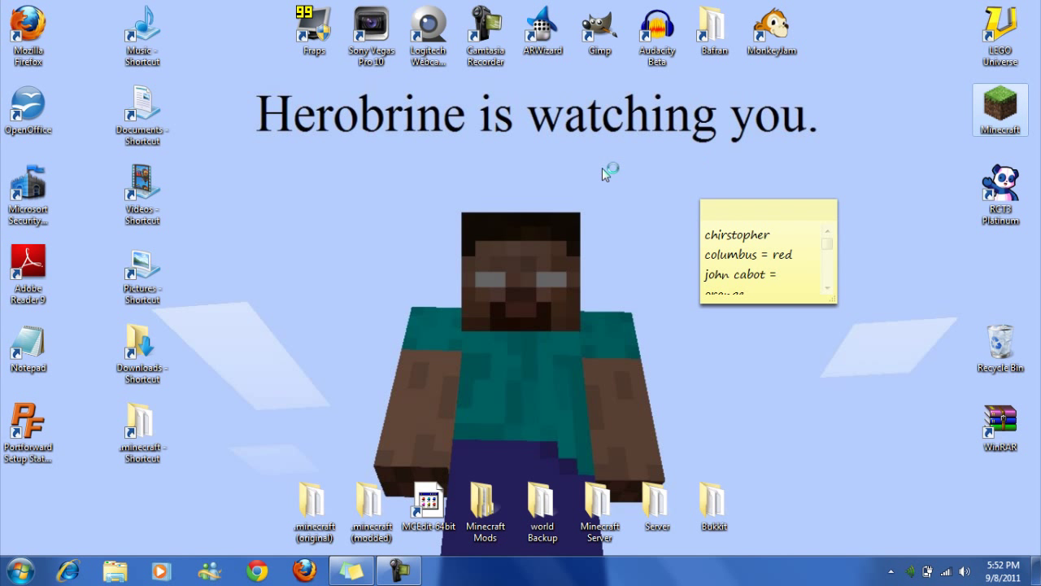
mouse_move(535, 222)
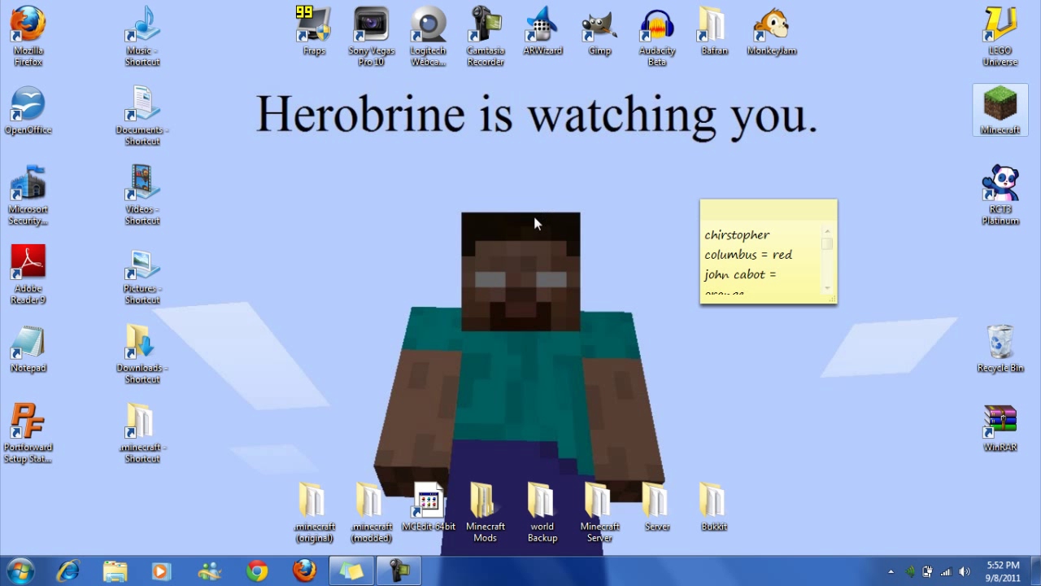
mouse_move(525, 250)
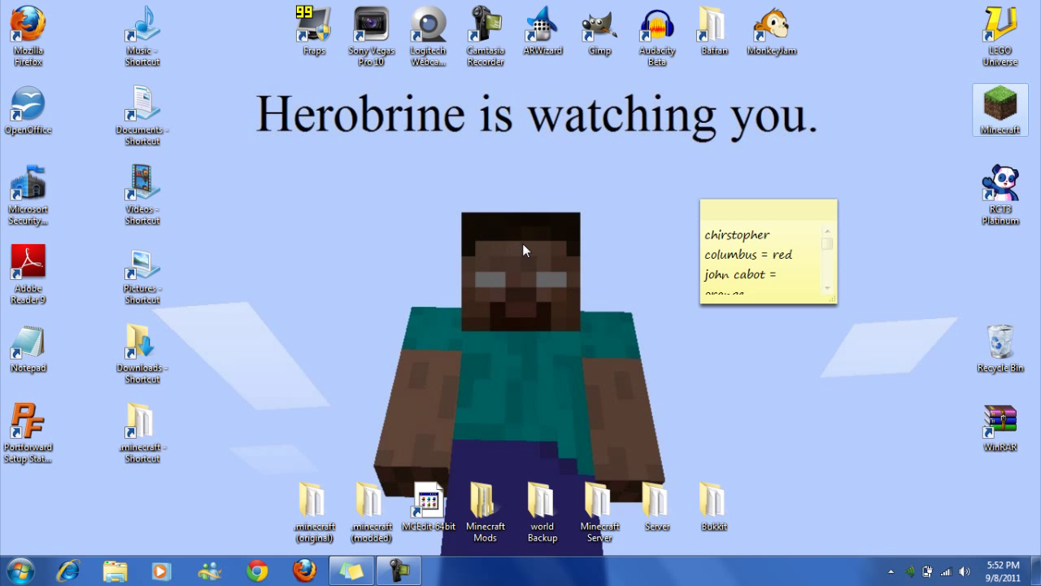
mouse_move(524, 252)
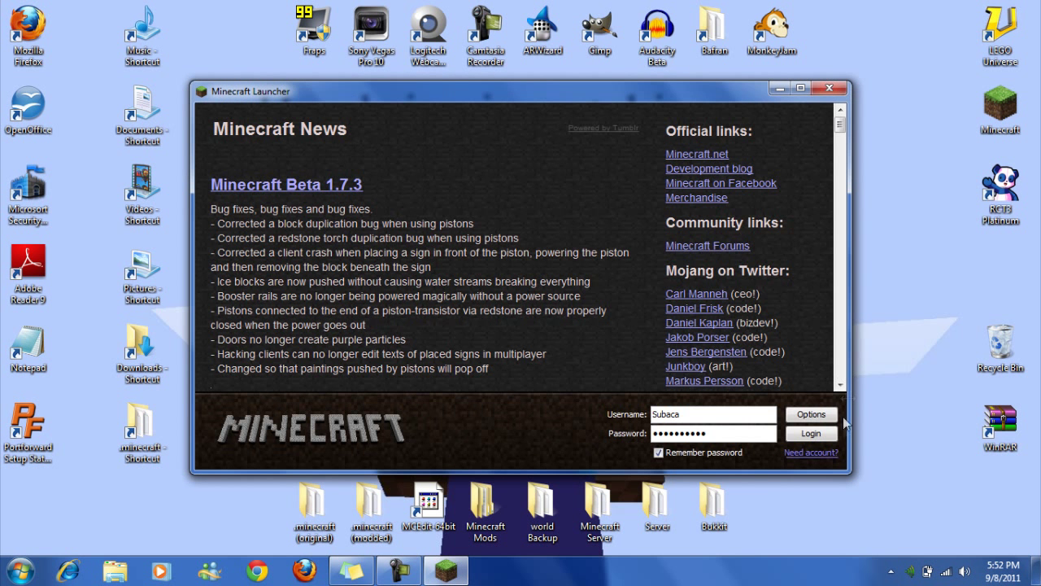
- Log in through the Minecraft launcher to reach the Beta 1.7.3 title menu
click(810, 432)
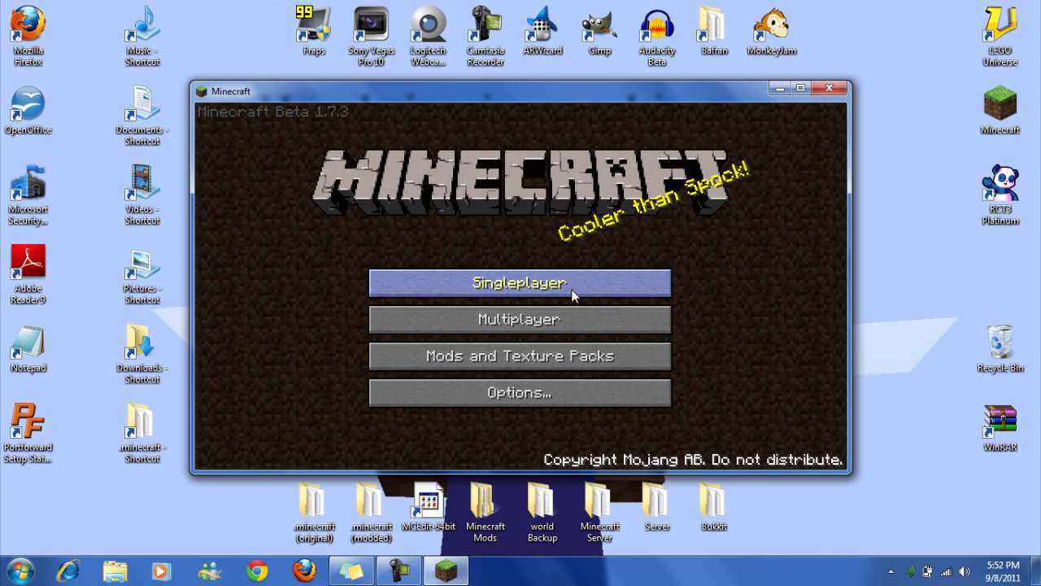
mouse_move(518, 294)
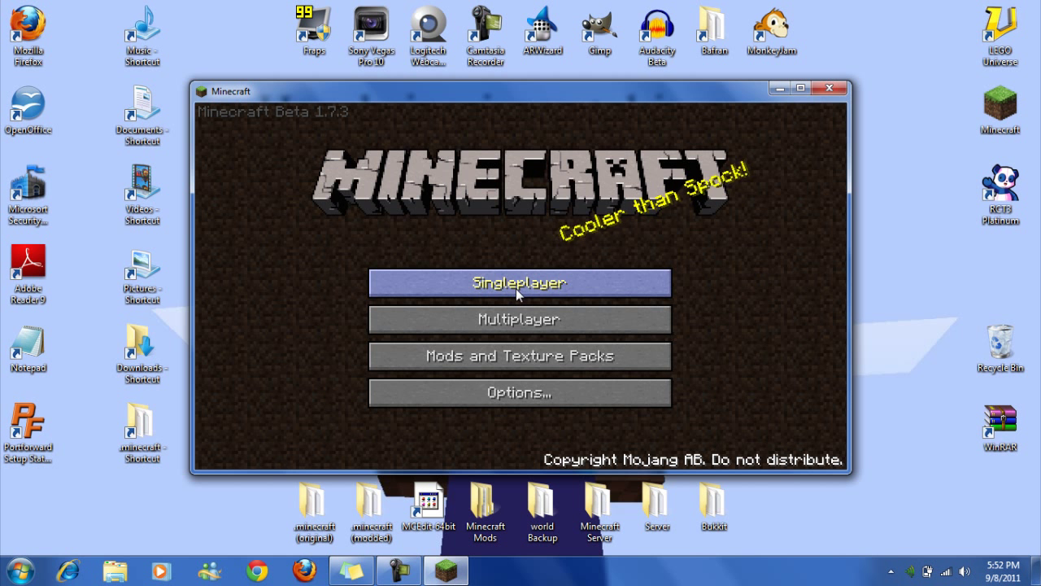
- Open Singleplayer and play the Portal Mod Tutorial world
click(519, 282)
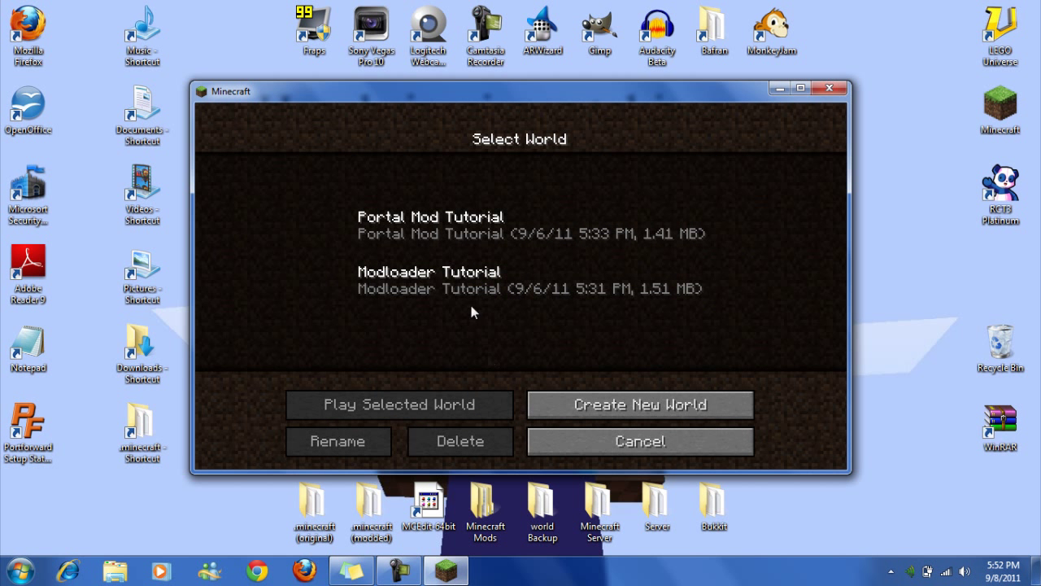
mouse_move(457, 233)
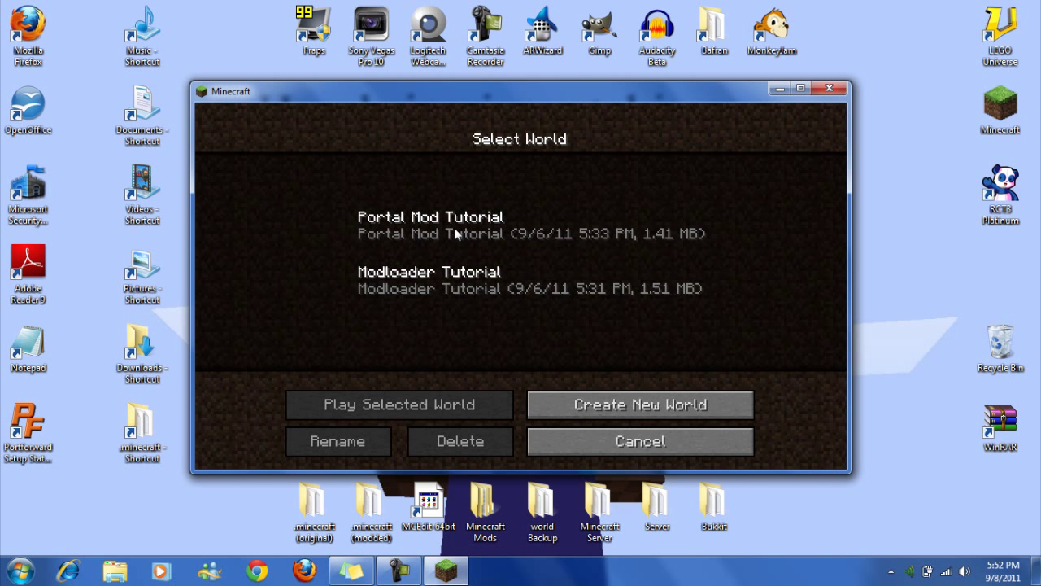
click(398, 405)
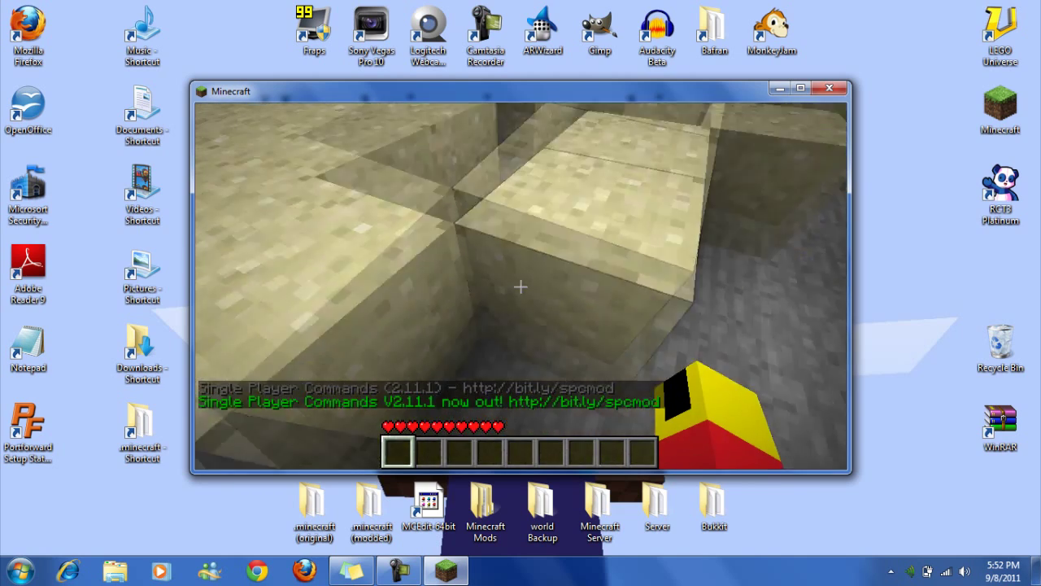
mouse_move(520, 286)
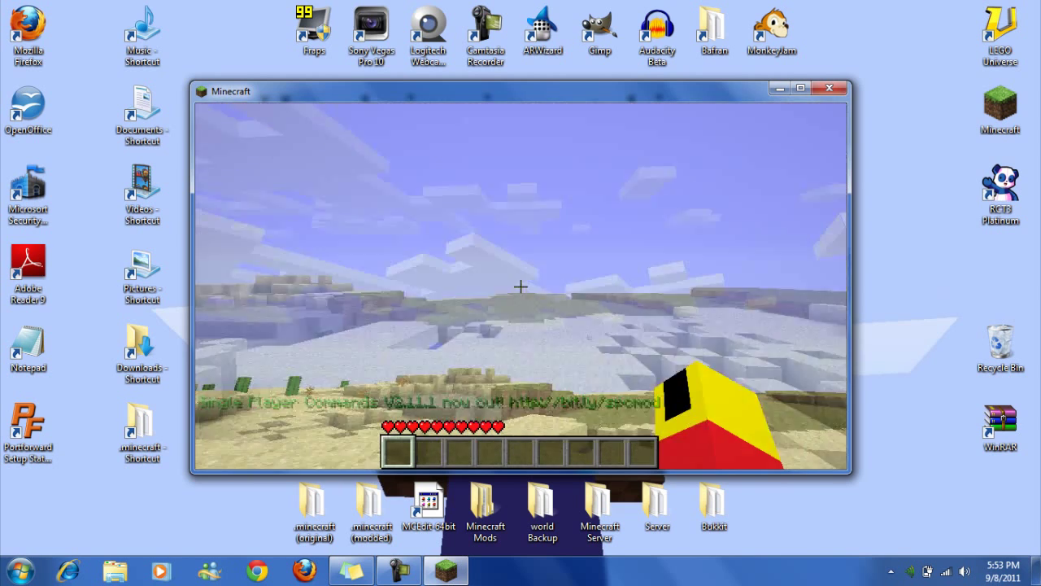
- Change the video render distance from Far to Short and resume playing
key(Escape)
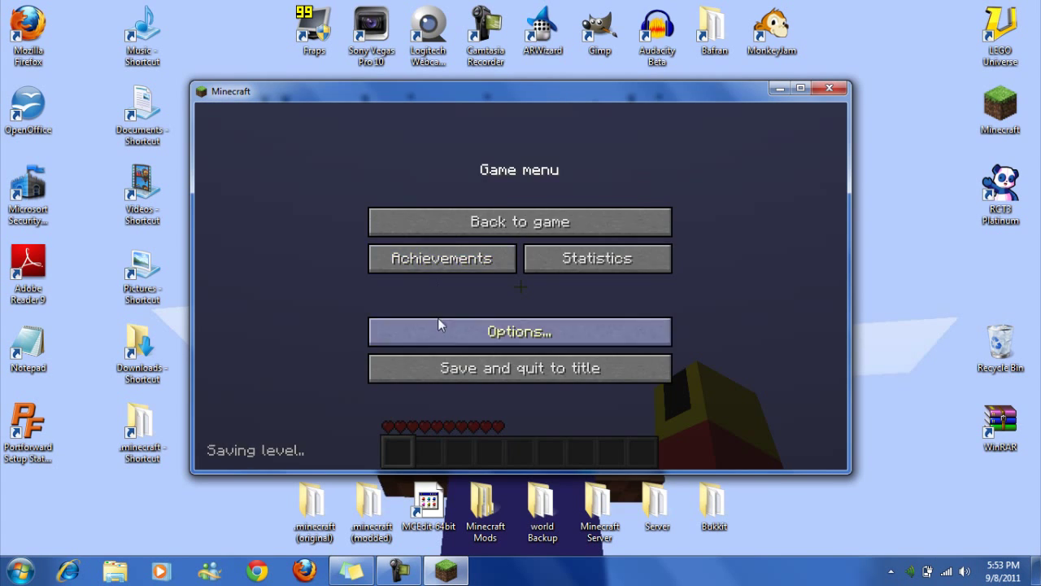
click(519, 331)
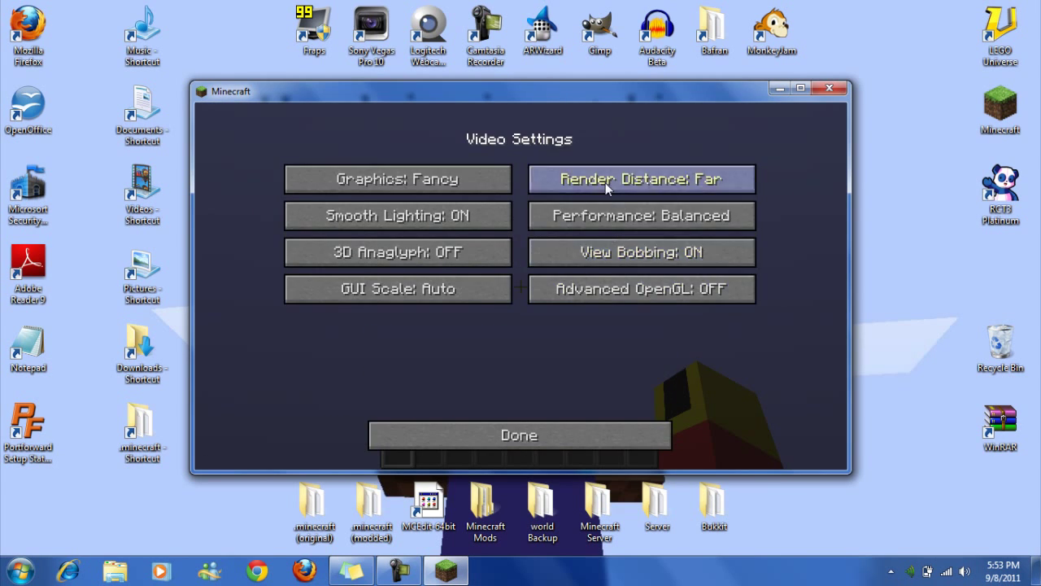
click(642, 179)
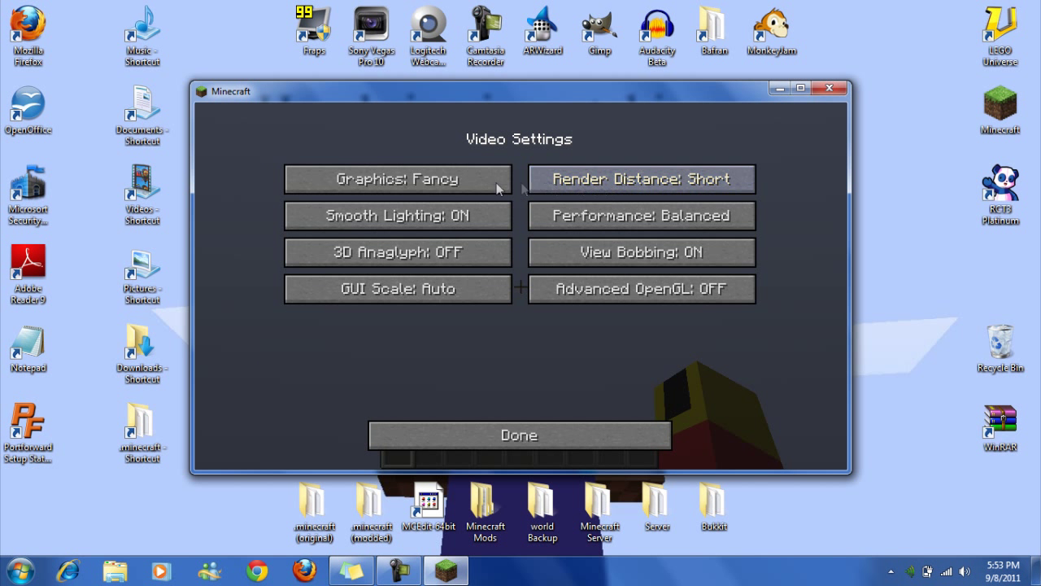
click(519, 434)
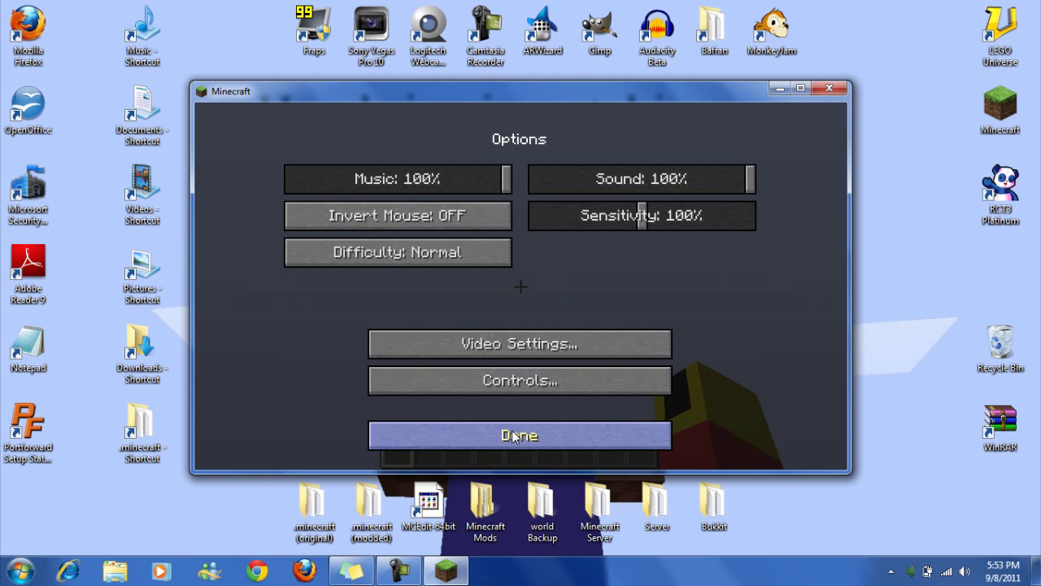
click(520, 435)
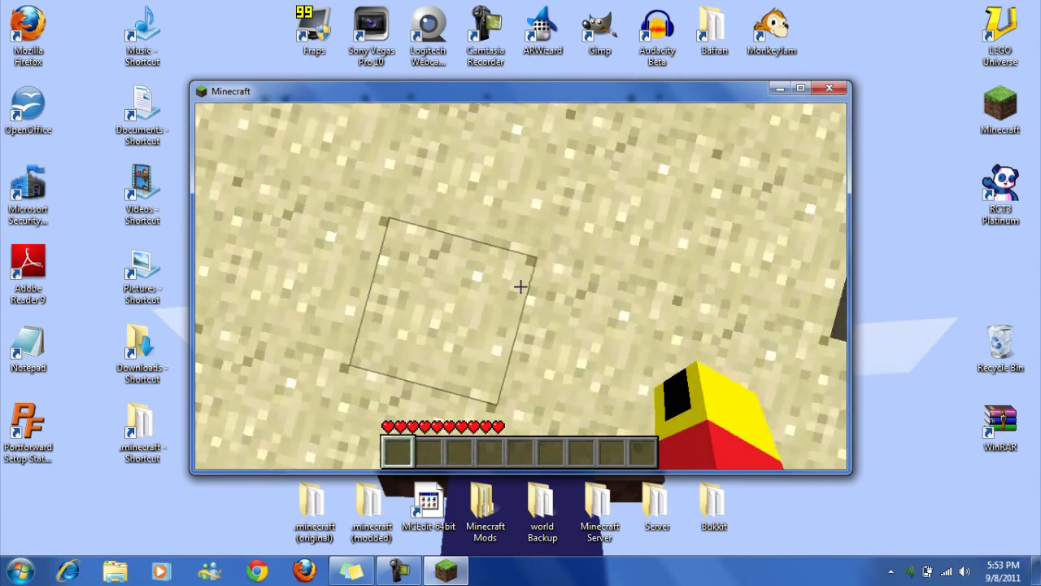
- Recheck the video settings from the pause menu and return to the world
key(Escape)
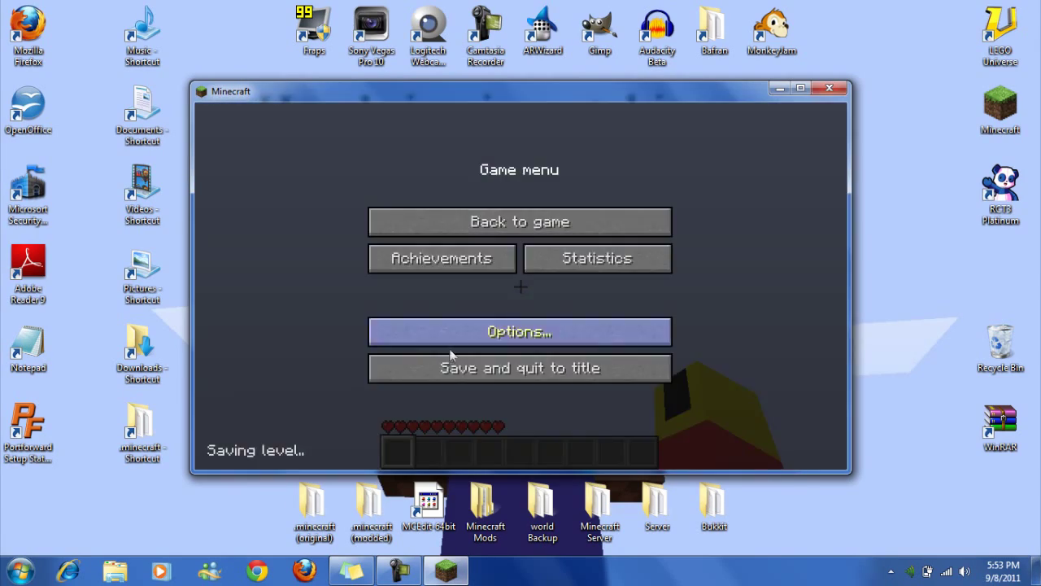
click(519, 331)
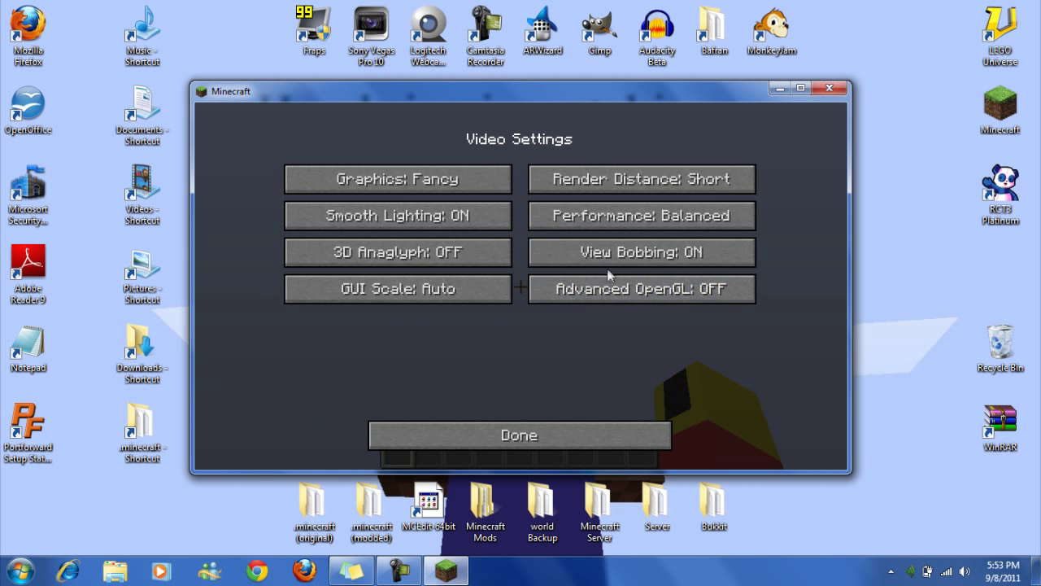
click(519, 435)
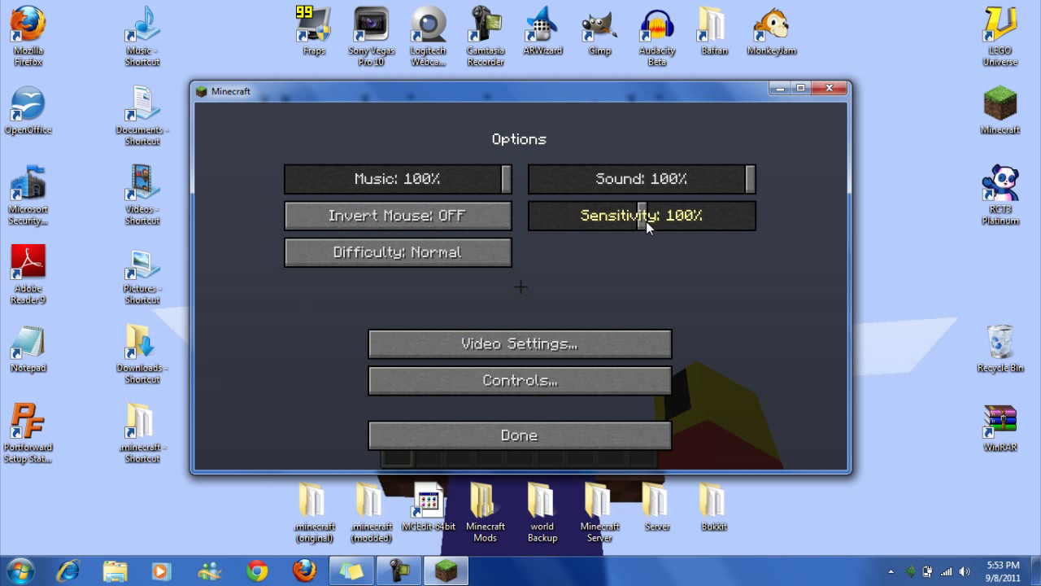
click(519, 435)
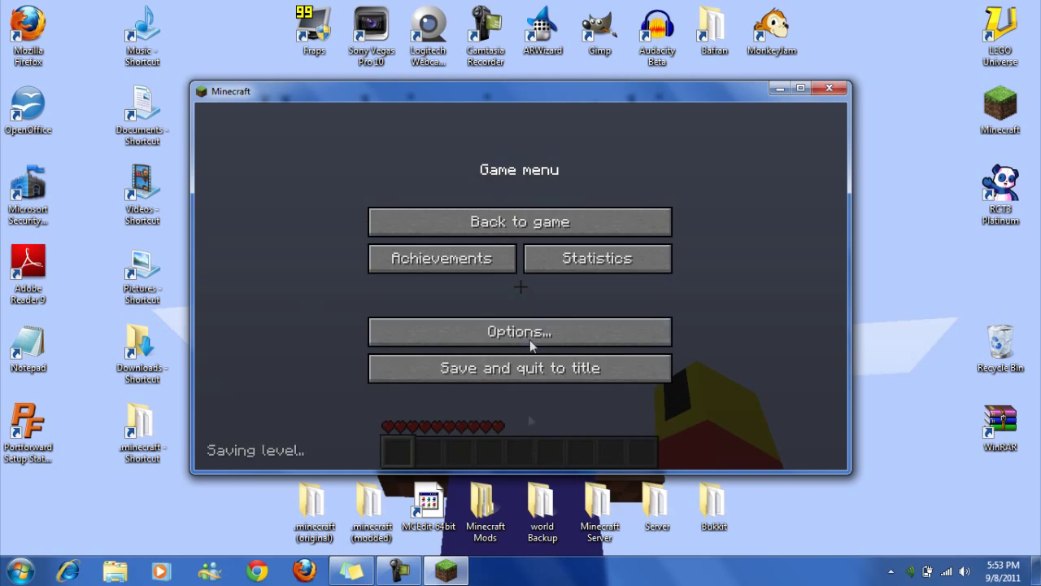
click(519, 221)
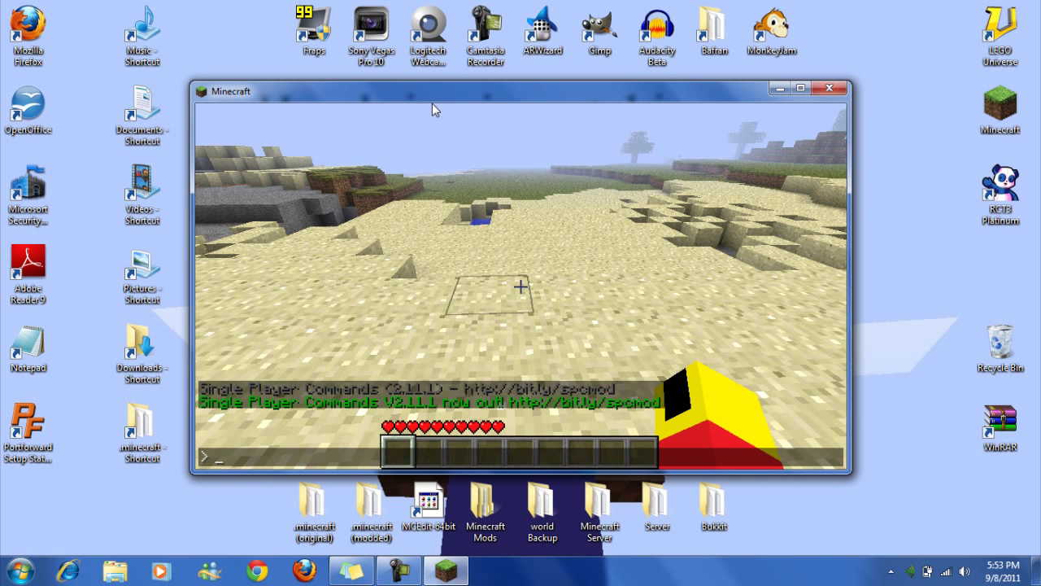
- Spawn a pig with the spawn command, then begin typing 'killnps'
text(spawn)
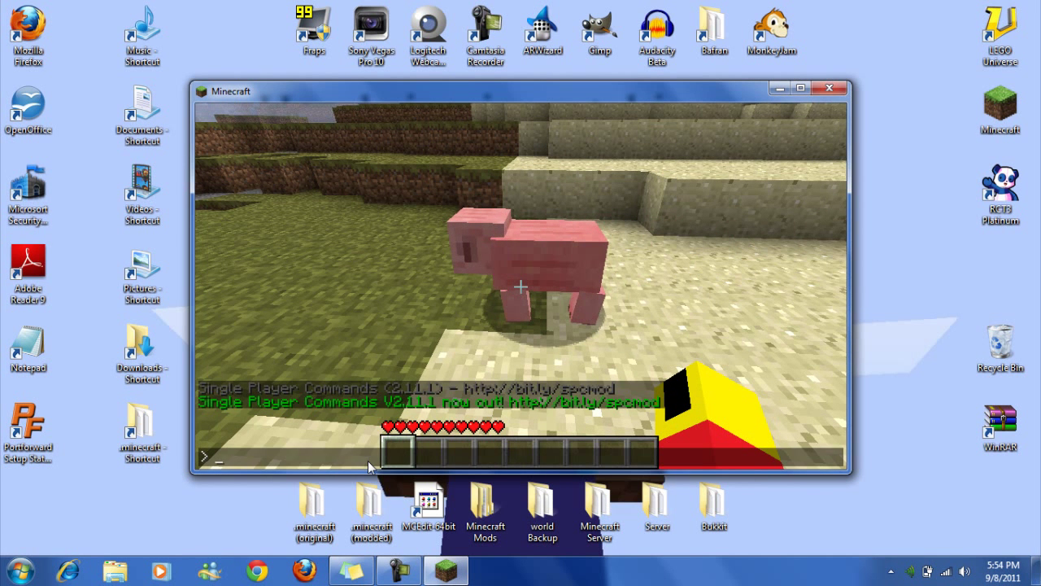
text(kill)
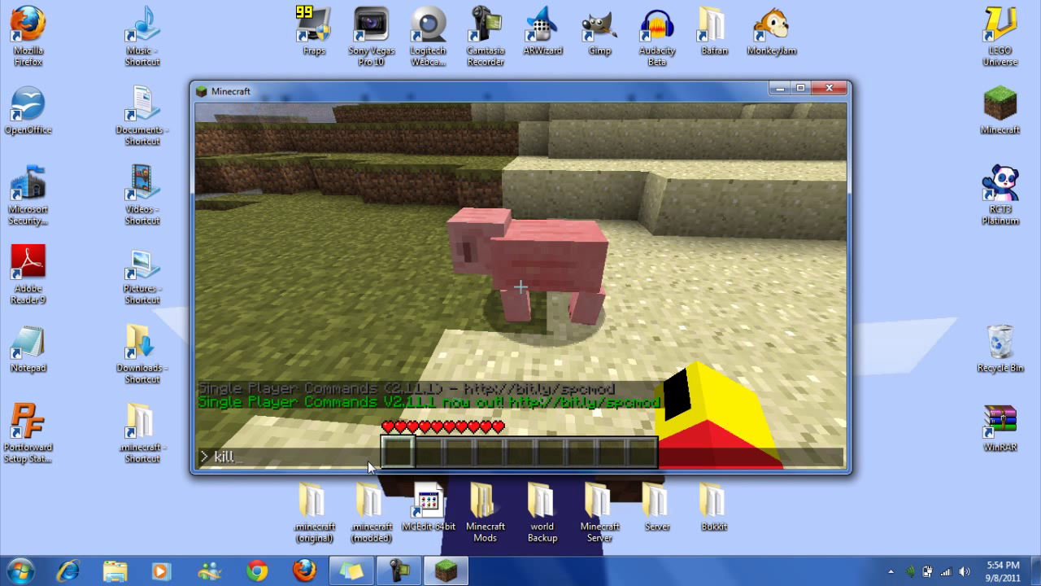
text(nps)
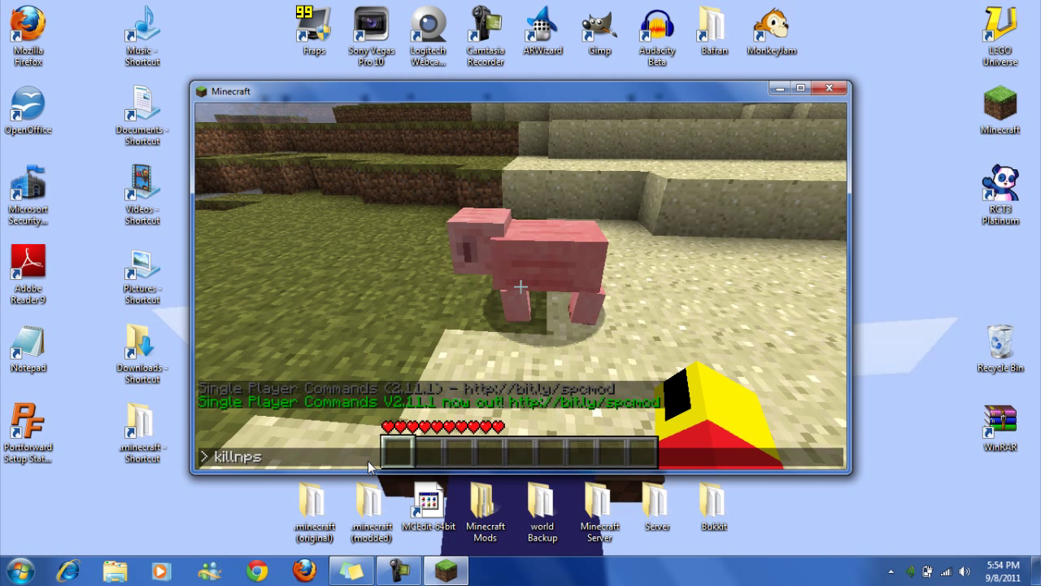